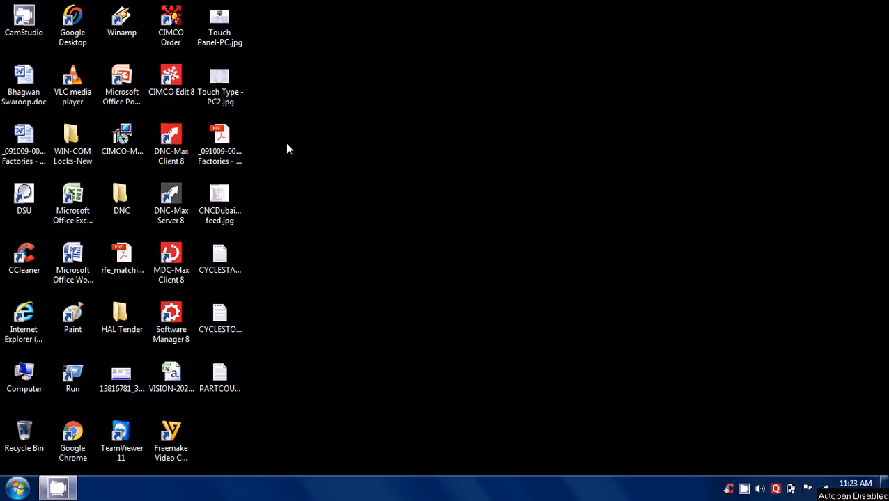
mouse_move(465, 293)
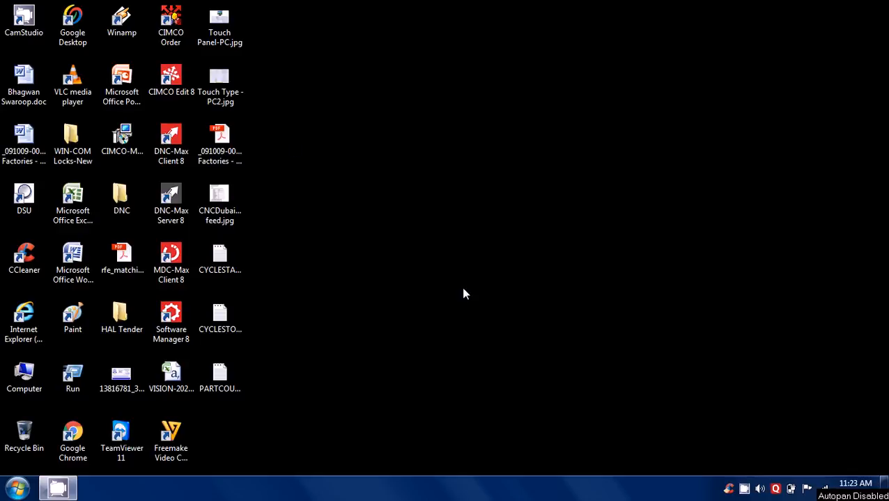
mouse_move(576, 192)
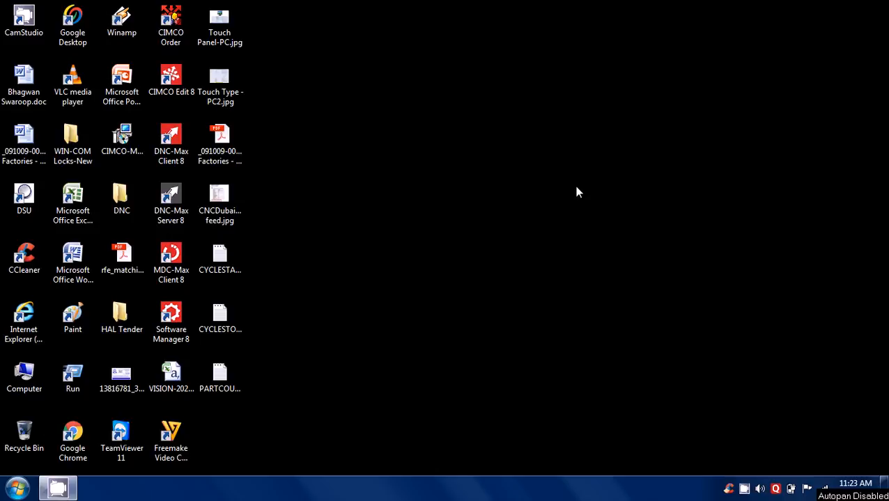
mouse_move(543, 254)
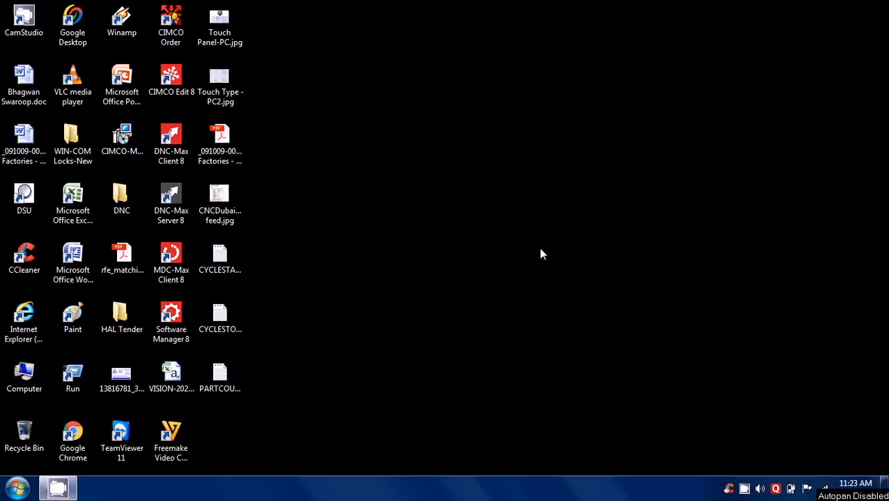
- Launch DNC-Max Server 8 until 'Server ready' with ports started, then select the DNC-Max Client 8 icon
left_click(171, 202)
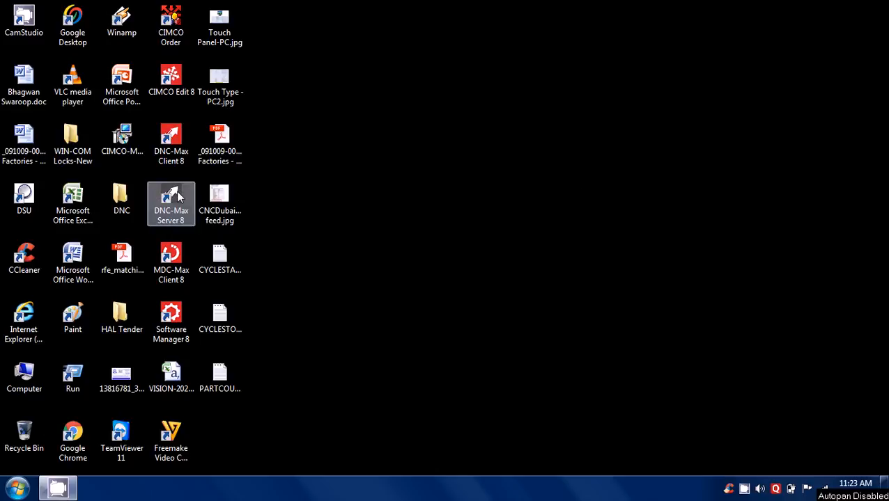
mouse_move(162, 198)
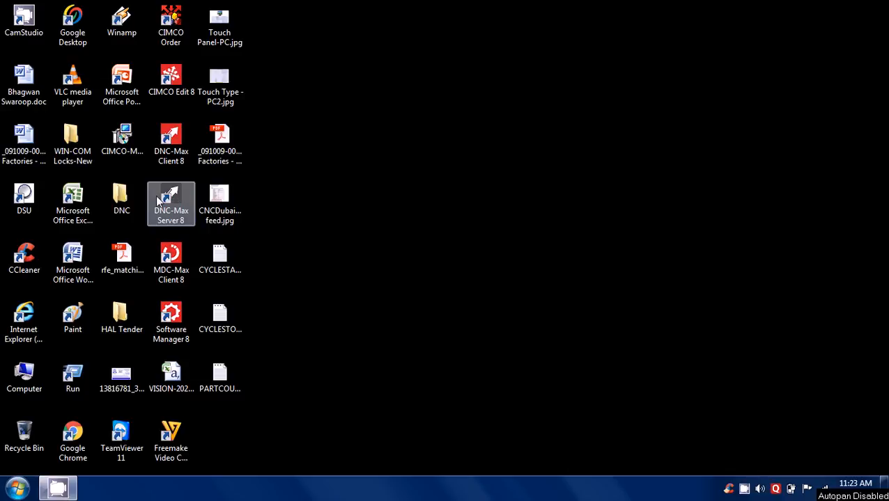
mouse_move(175, 212)
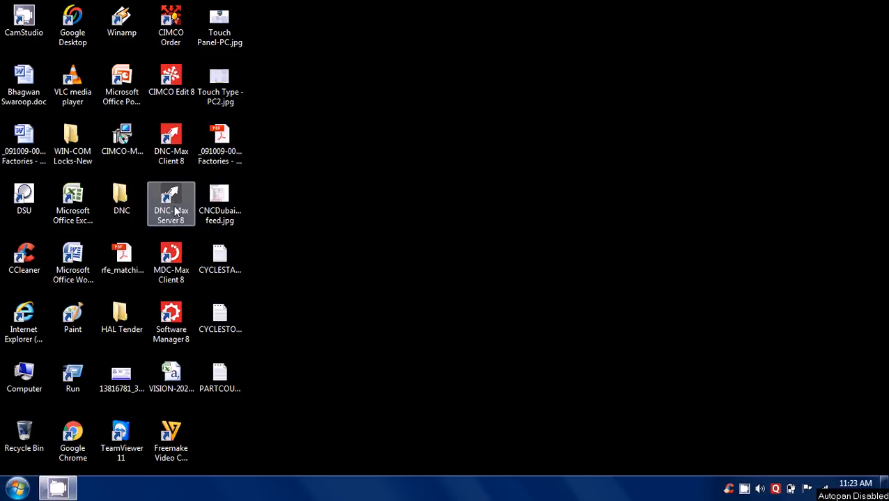
left_click(170, 202)
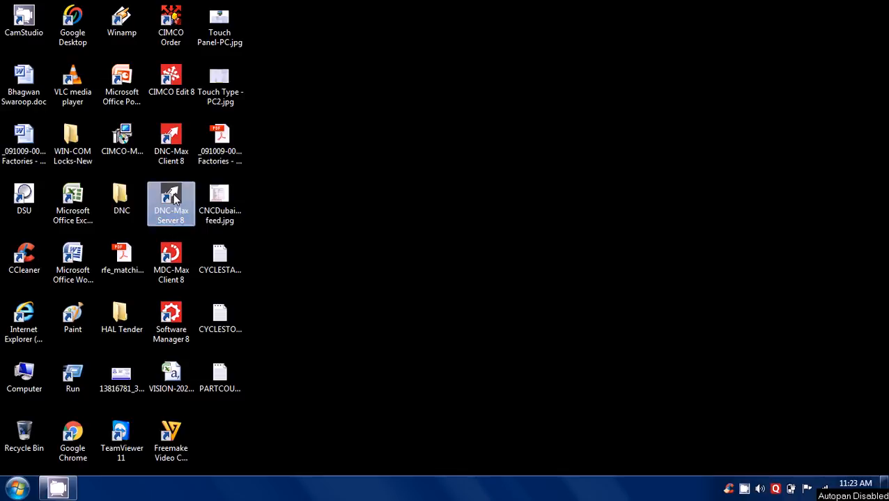
double_click(171, 202)
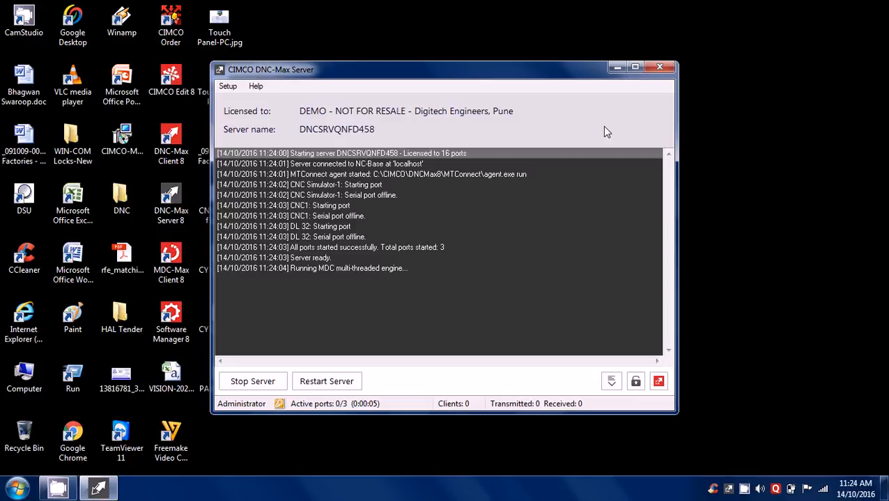
mouse_move(616, 66)
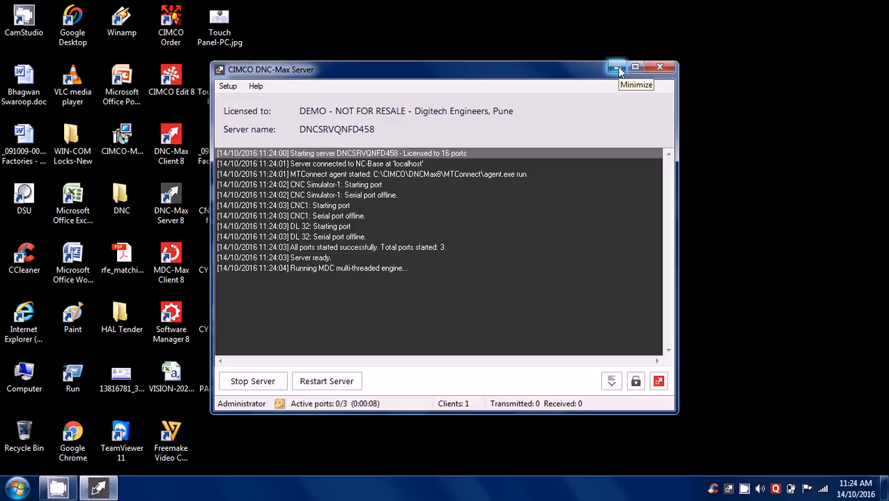
mouse_move(309, 282)
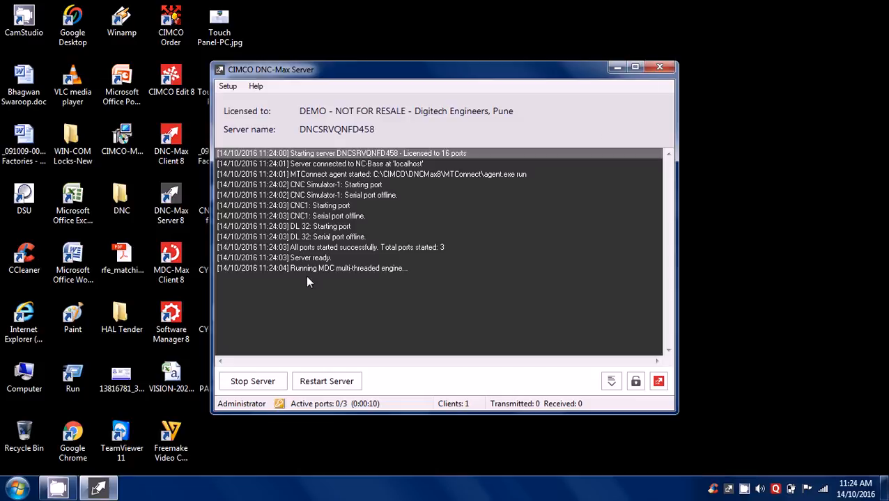
mouse_move(341, 279)
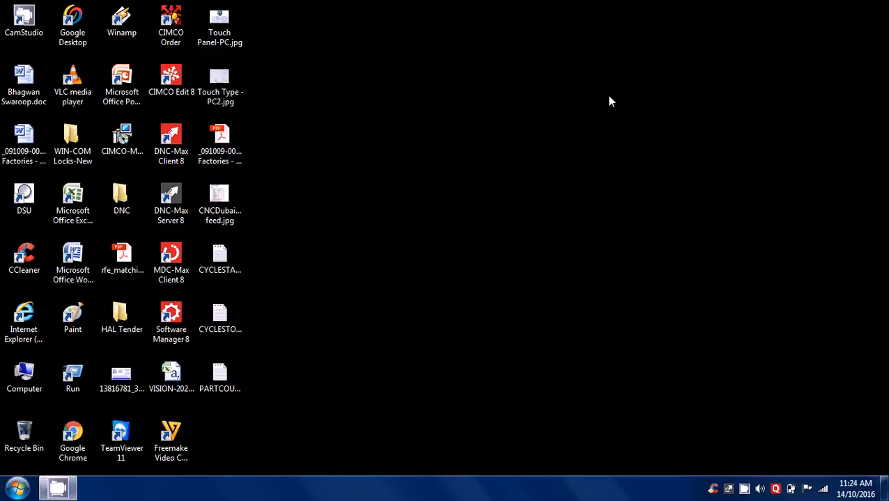
mouse_move(154, 166)
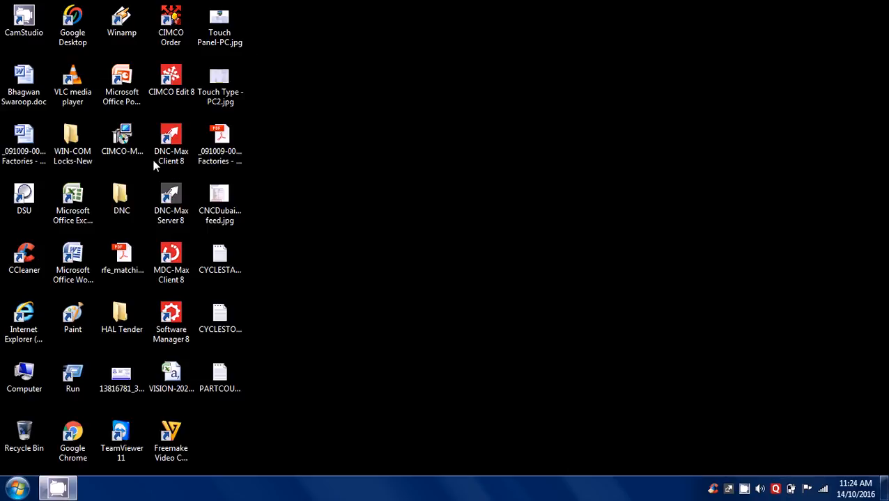
left_click(170, 143)
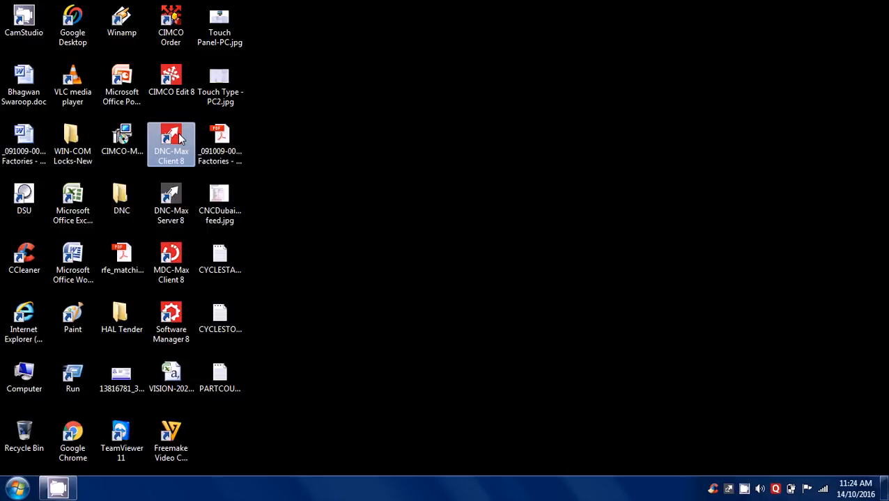
- Open DNC-Max Client 8, select CNC1, and start recording the debug log
double_click(171, 139)
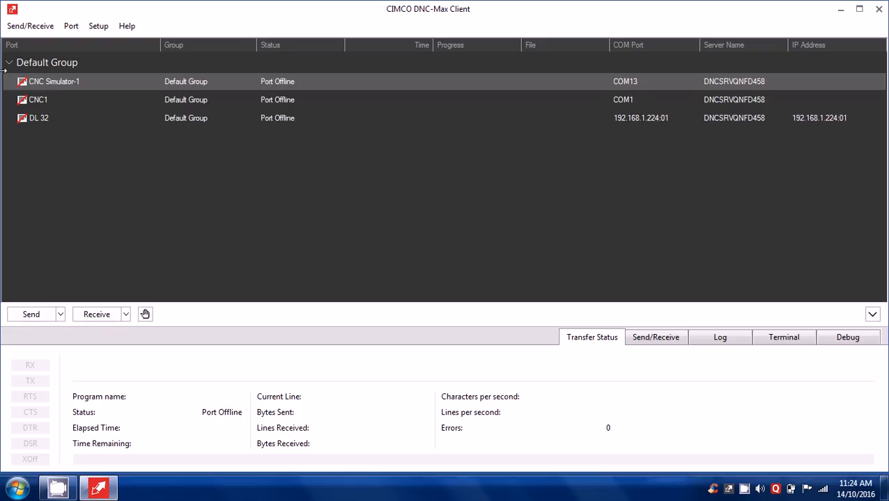
left_click(37, 100)
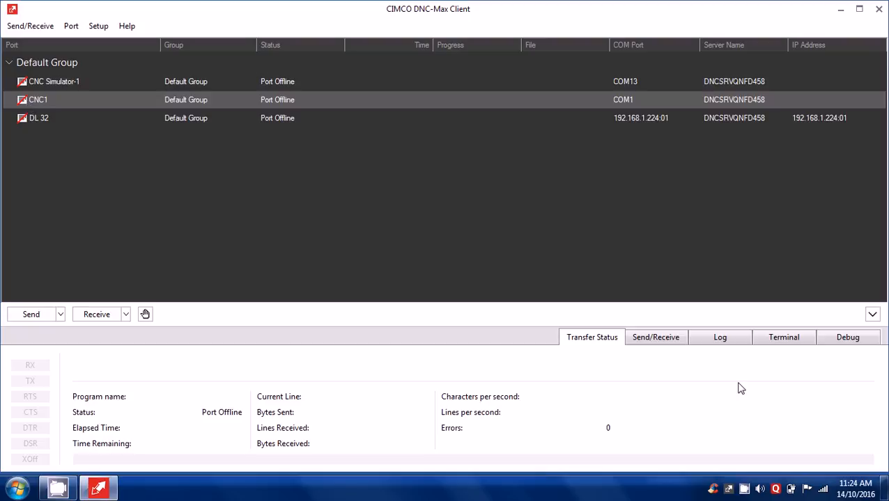
left_click(847, 337)
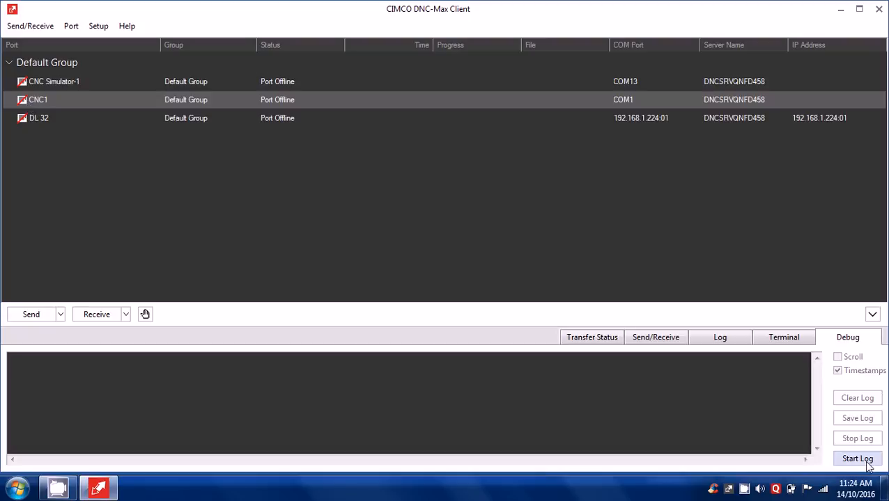
left_click(857, 458)
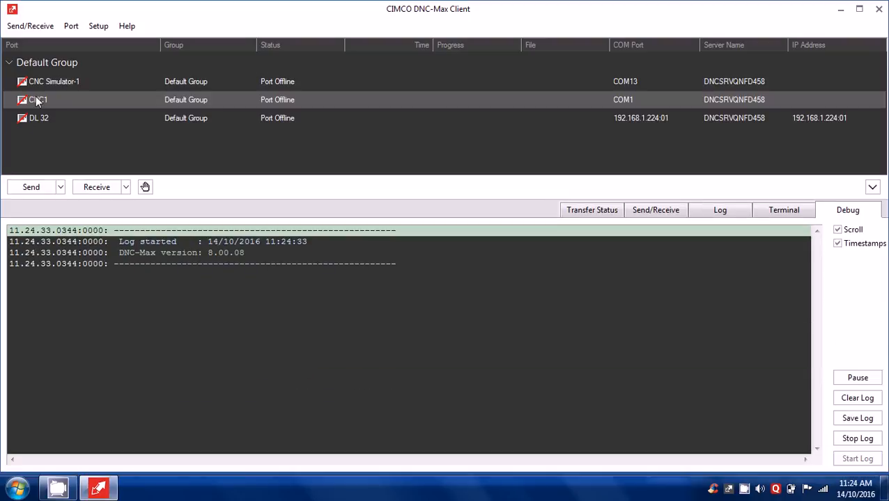
- Restart the CNC1 port and mark the 'Protocol destroyed' line in the debug log
right_click(38, 99)
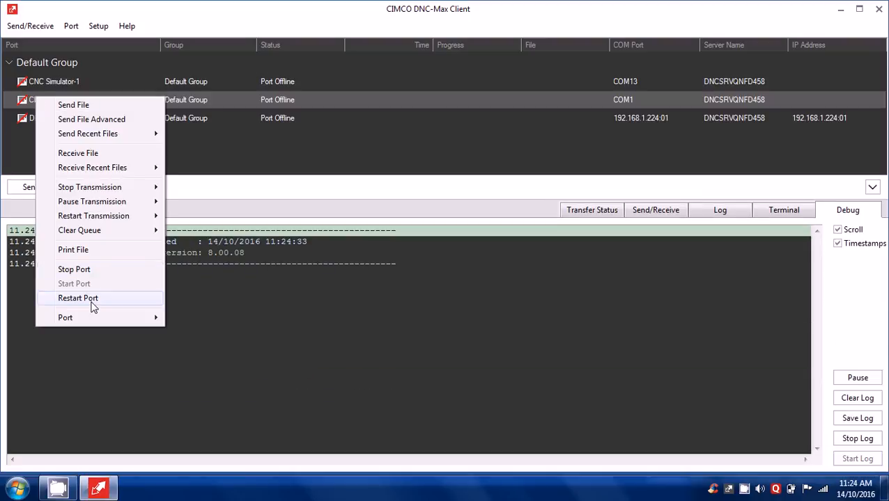
left_click(78, 298)
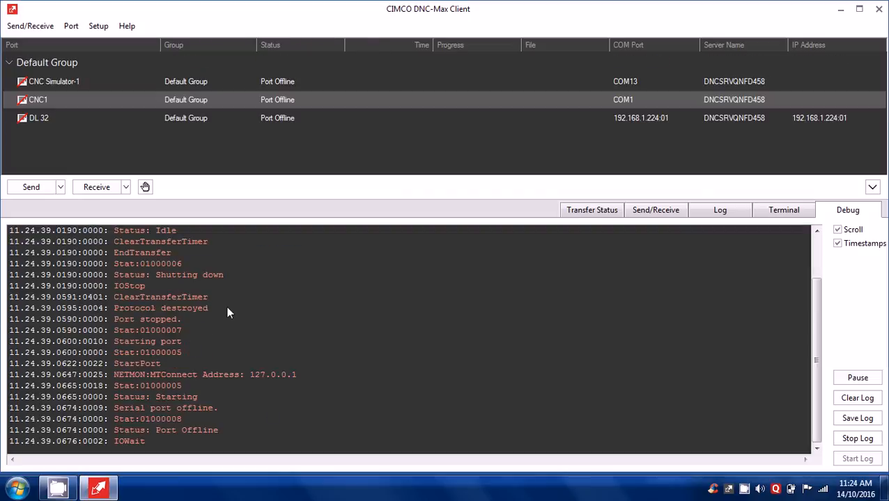
left_click(161, 308)
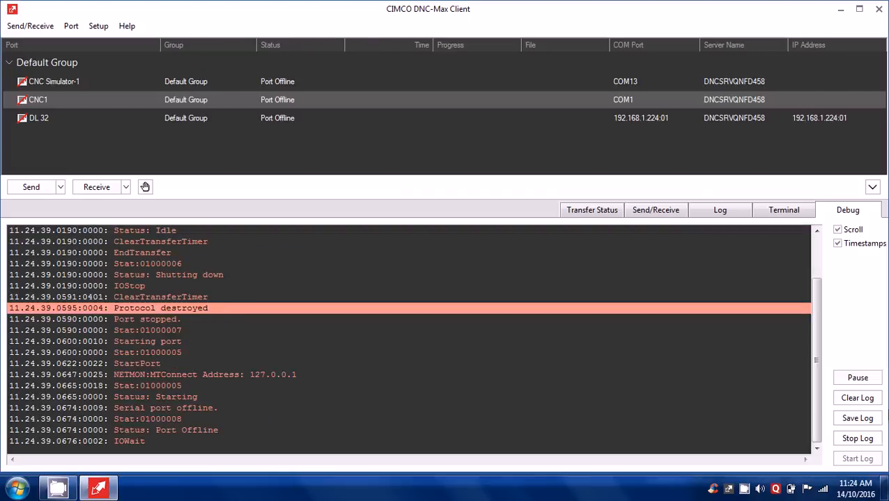
left_click(71, 26)
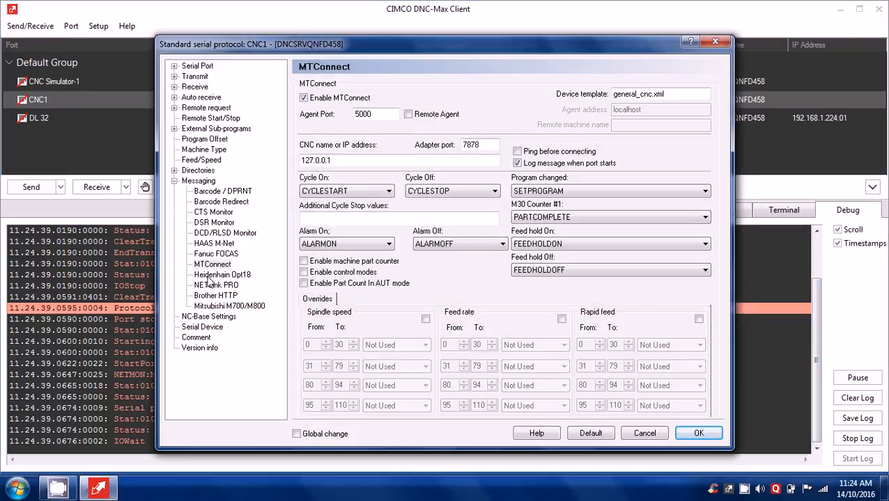
- Accept CNC1's Messaging > MTConnect settings with OK, then minimize DNC-Max Client
left_click(213, 264)
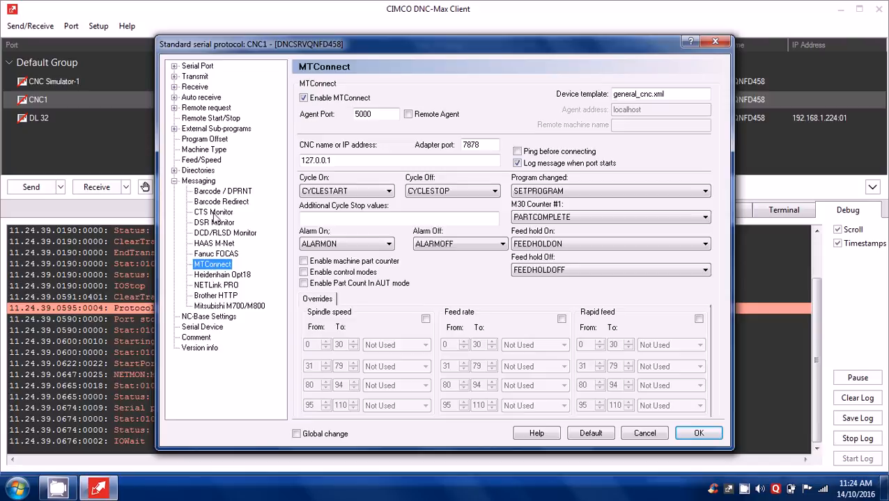
mouse_move(216, 219)
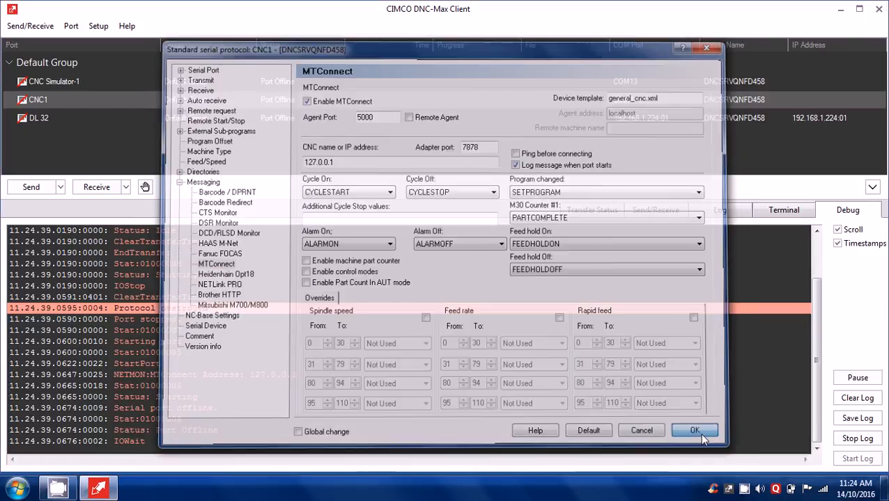
left_click(694, 430)
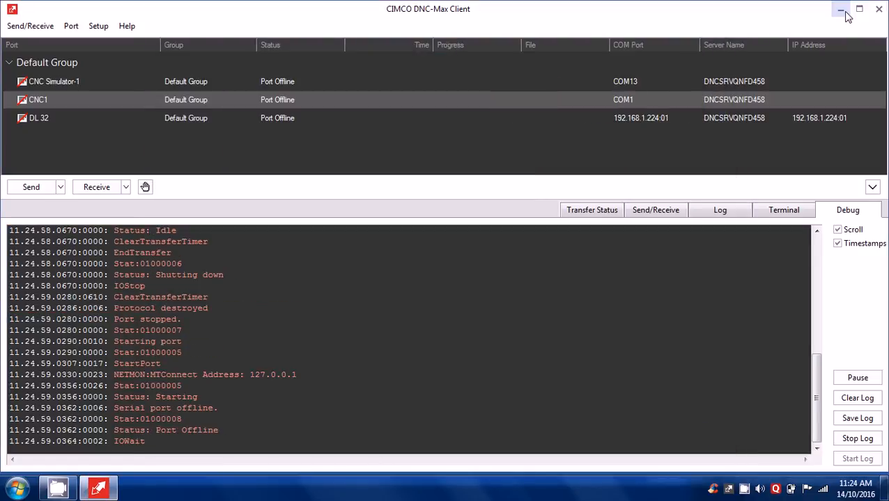
left_click(842, 9)
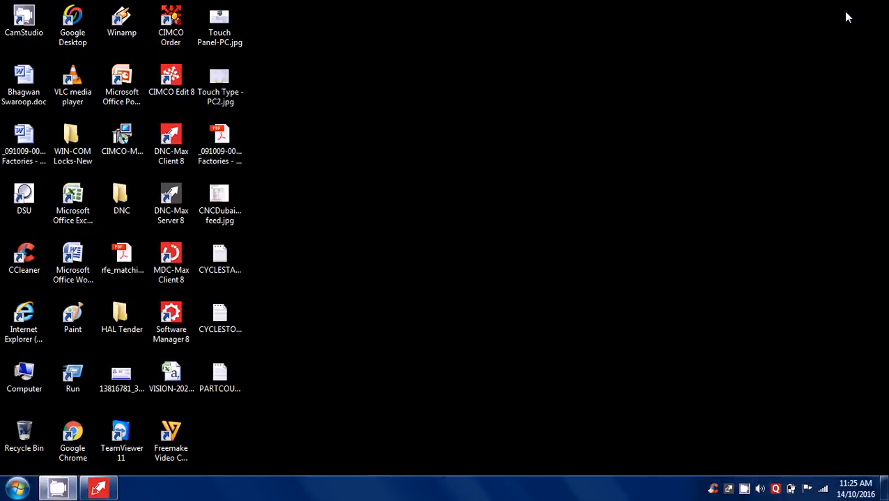
left_click(171, 261)
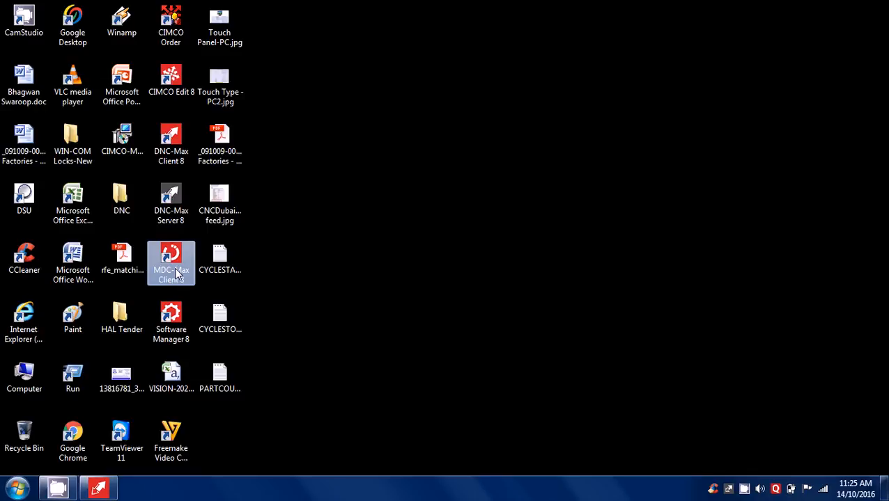
- Launch MDC-Max Client 8 and open the Live Screen and Operator Screen status views
double_click(171, 261)
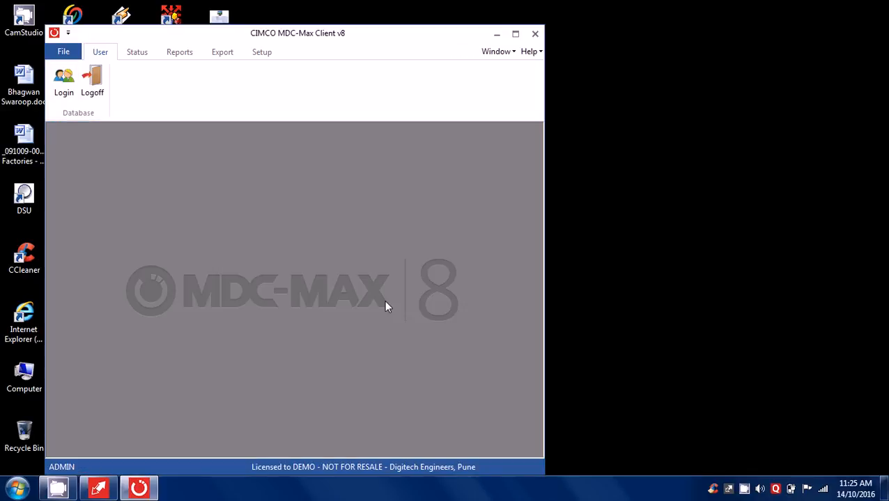
left_click(136, 51)
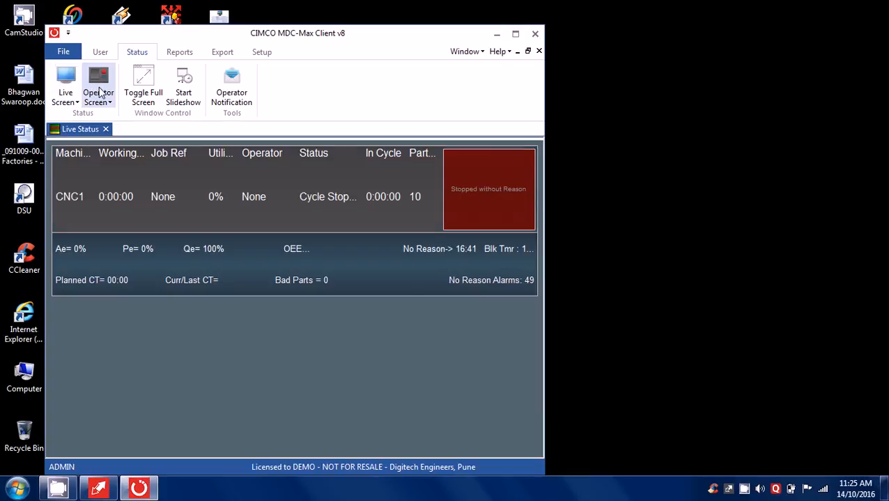
left_click(98, 84)
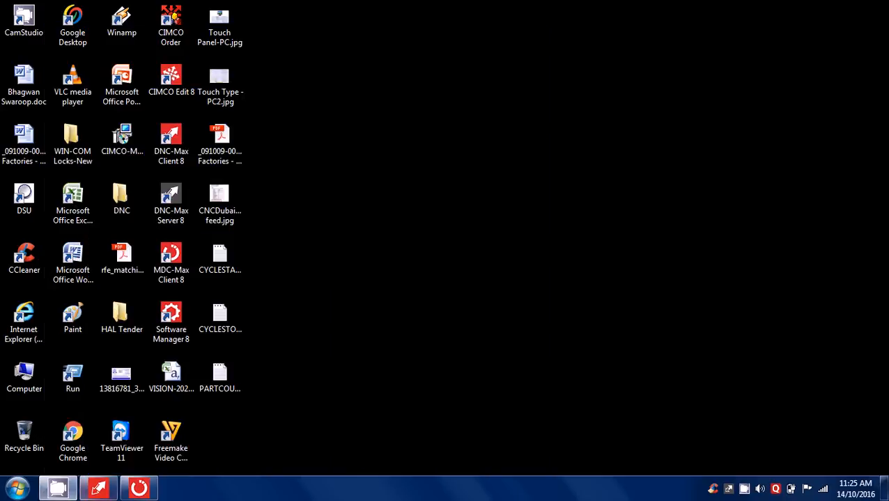
- Browse Explorer to MTConnect Simulator and run MTConnectSimulatorPartCount.exe
left_click(73, 439)
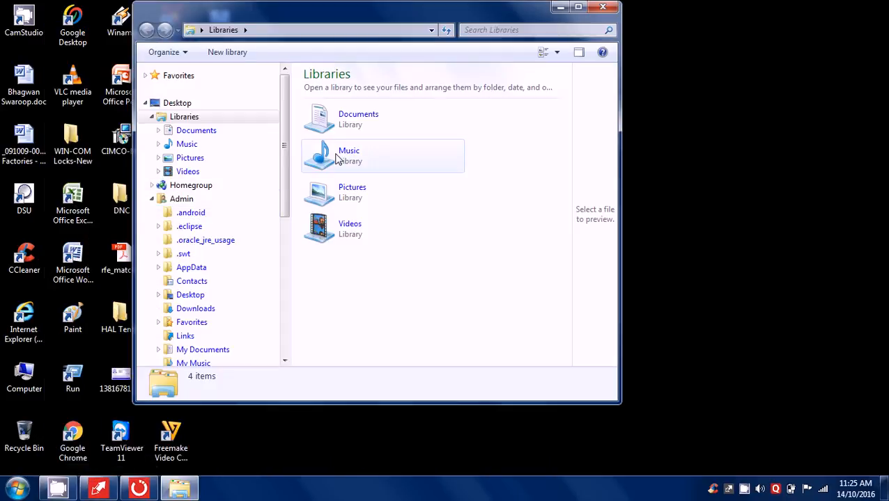
scroll("down", 3)
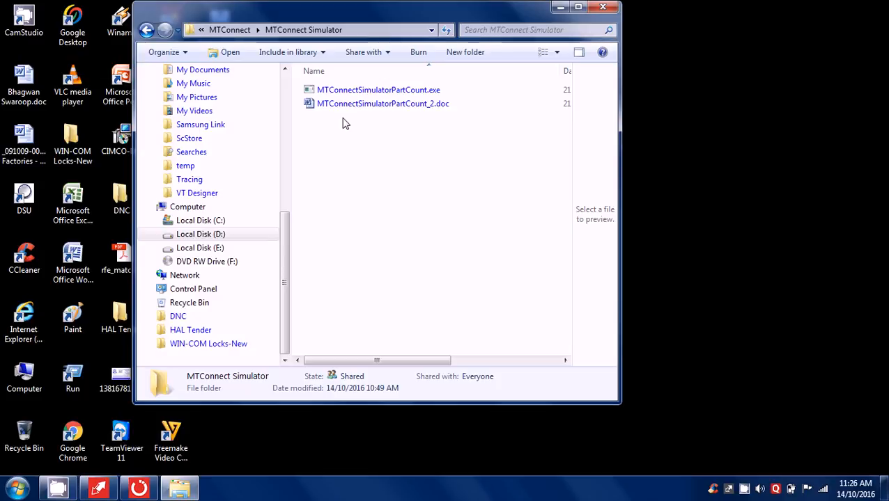
left_click(378, 89)
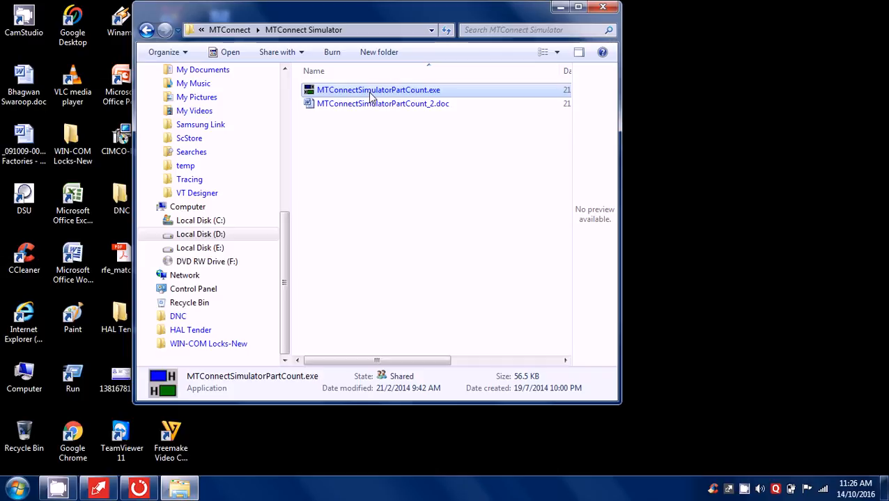
double_click(378, 89)
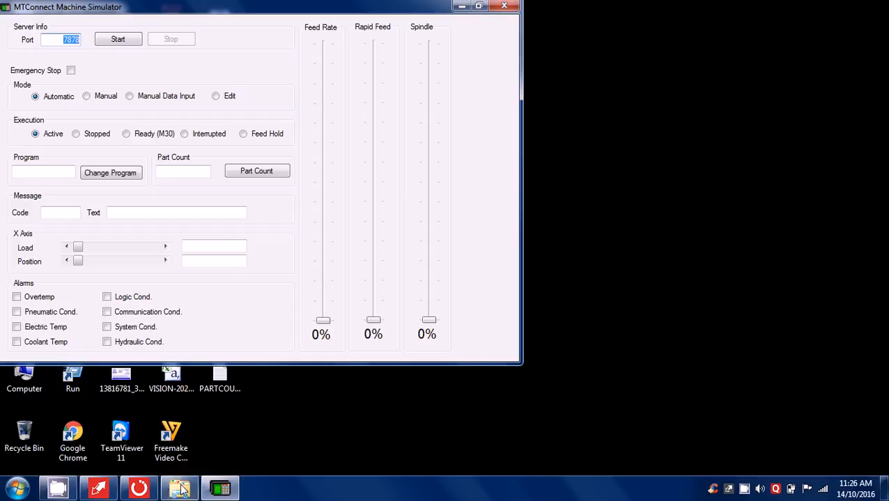
- Restore MDC-Max Client, save Live Setup with only CNC1 checked, and maximize the window
left_click(179, 488)
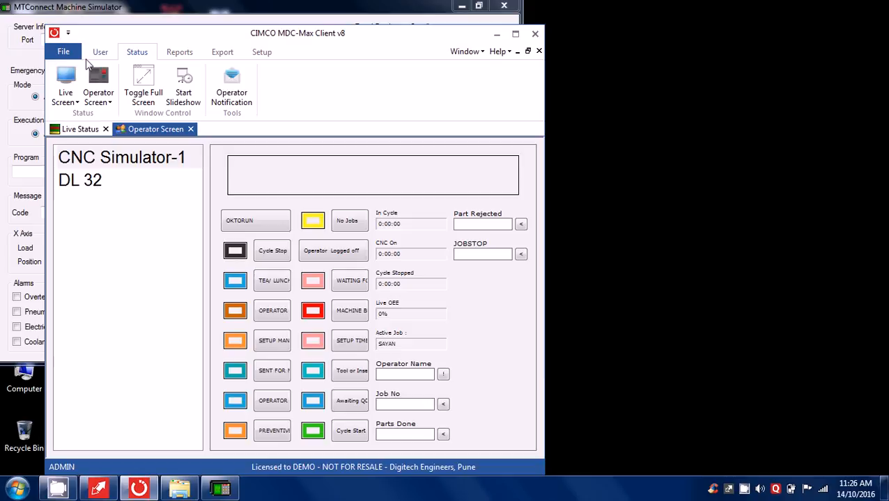
left_click(262, 51)
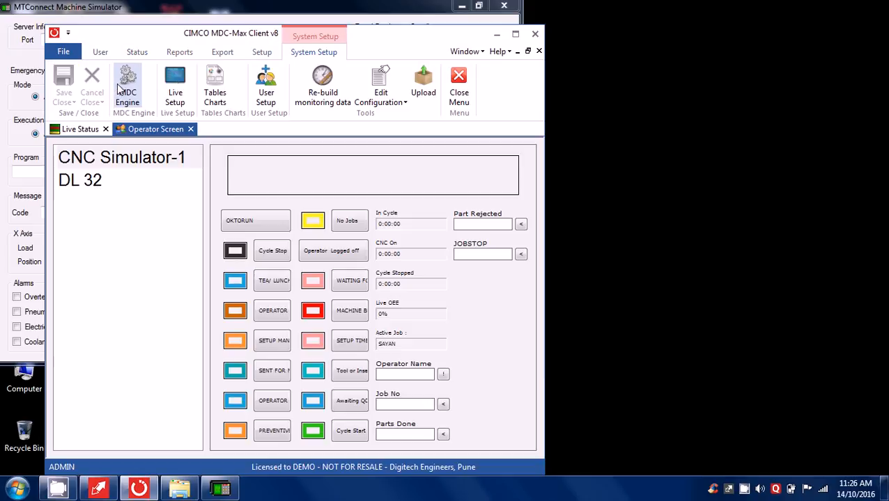
left_click(175, 84)
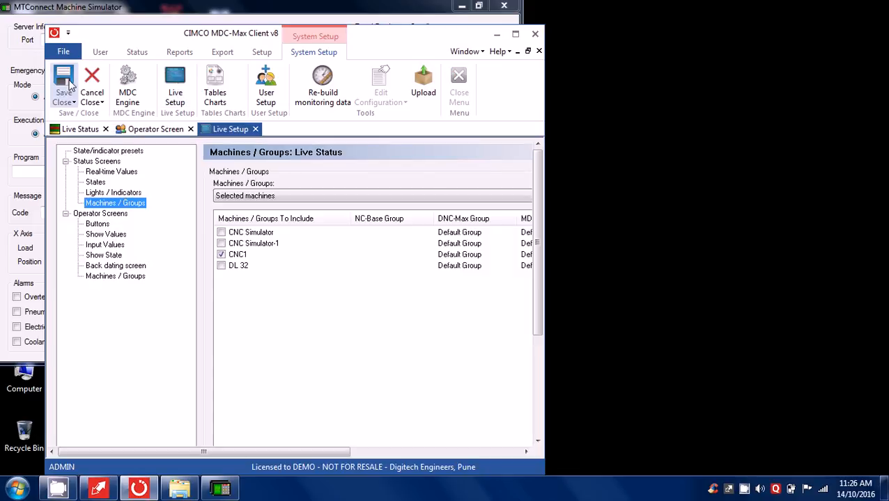
left_click(63, 83)
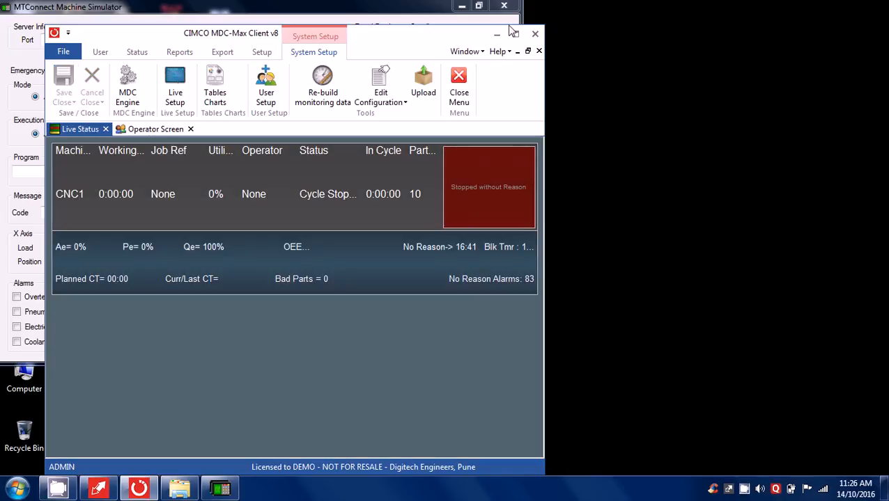
left_click(479, 5)
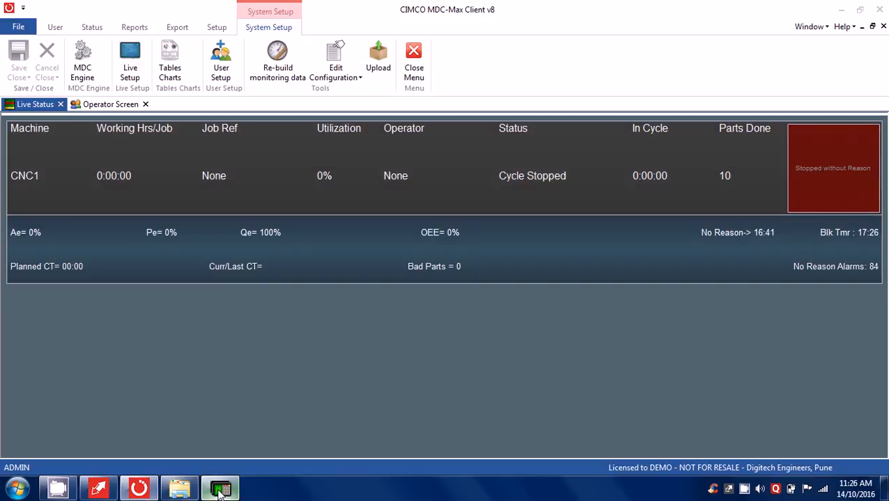
- Bring the MTConnect Machine Simulator forward and set its execution to Ready (M30)
left_click(220, 488)
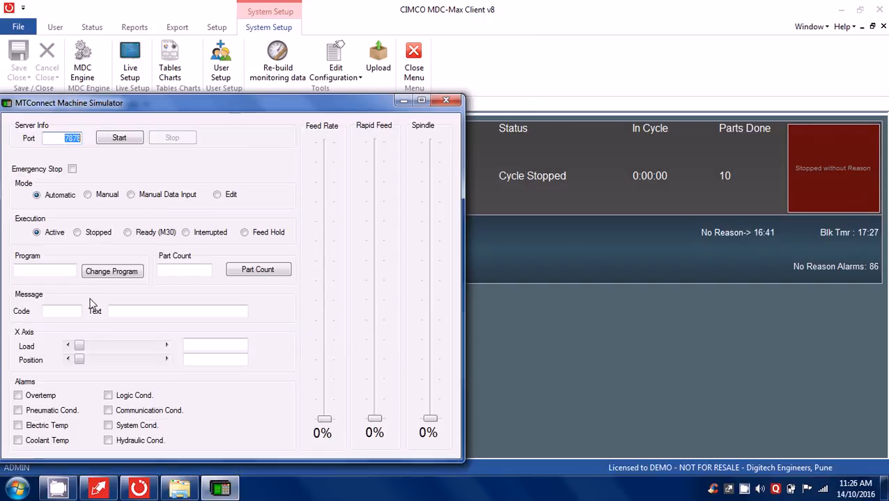
left_click(77, 231)
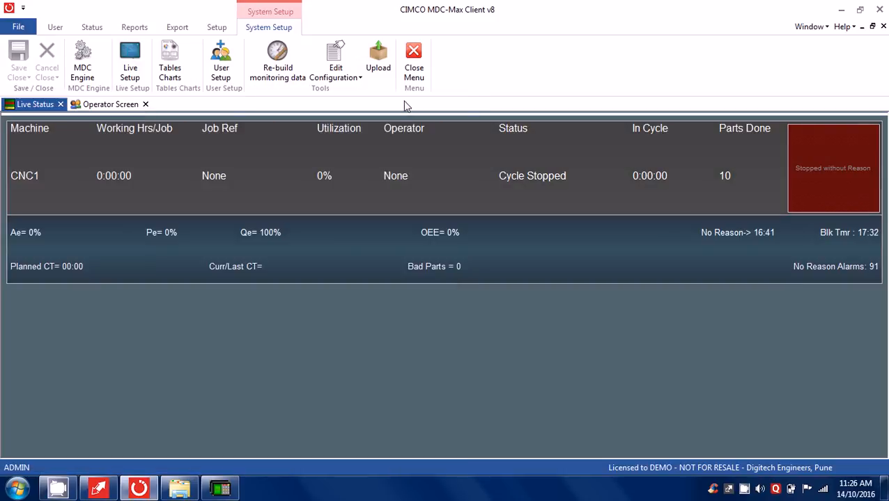
left_click(220, 488)
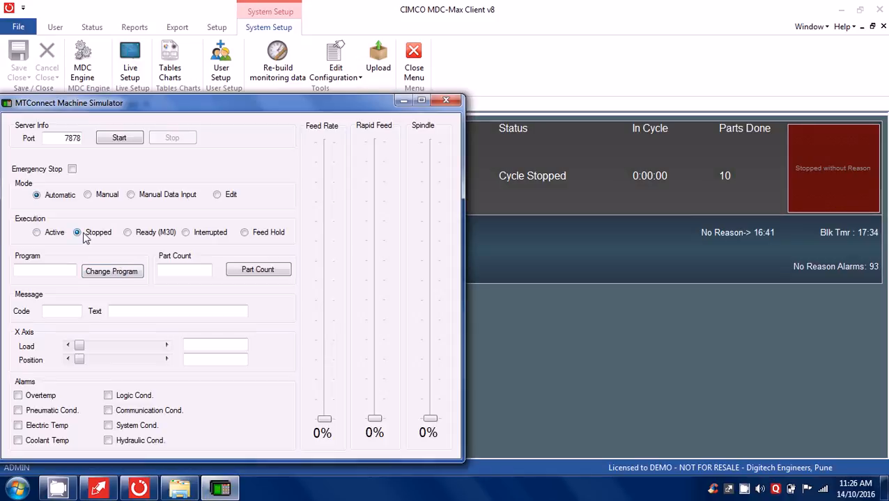
left_click(127, 232)
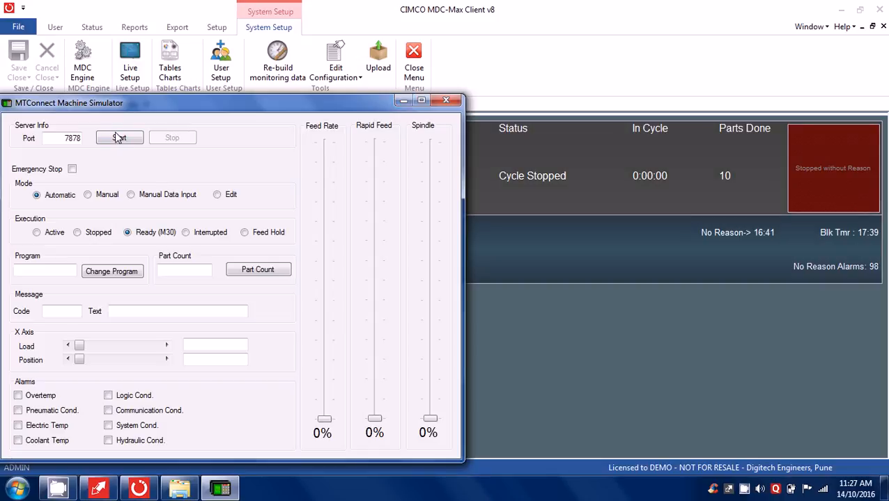
- Start the simulator server and cycle execution Active, Stopped, Ready (M30) twice, raising CNC1 to 11 parts
left_click(119, 137)
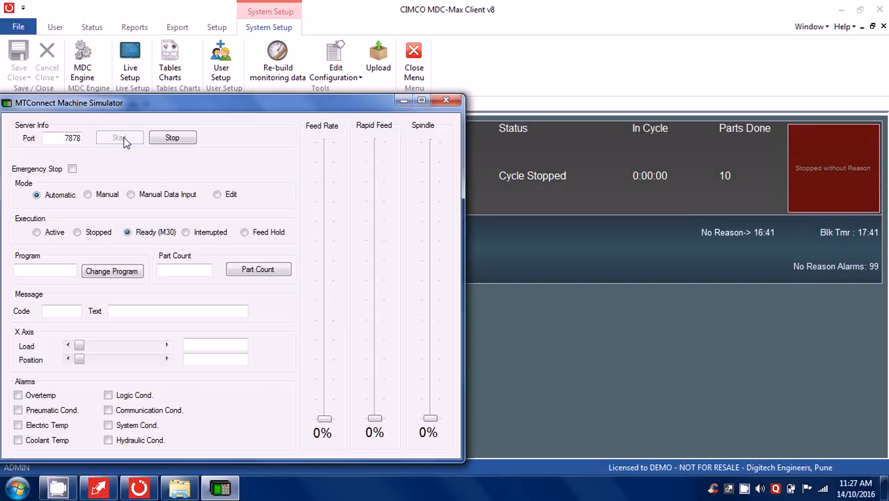
left_click(119, 138)
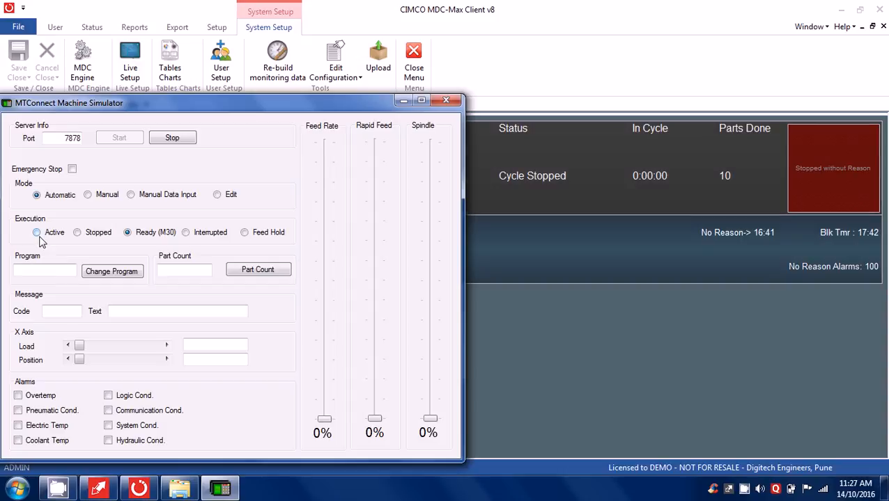
left_click(36, 232)
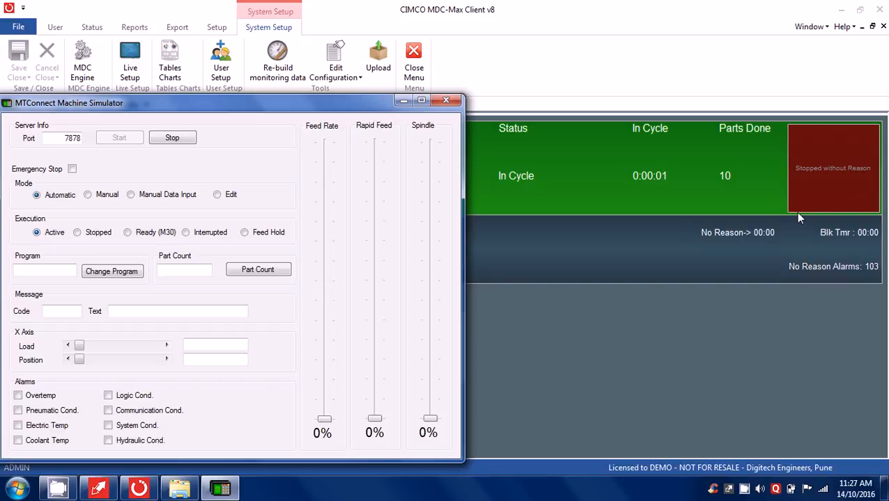
left_click(77, 231)
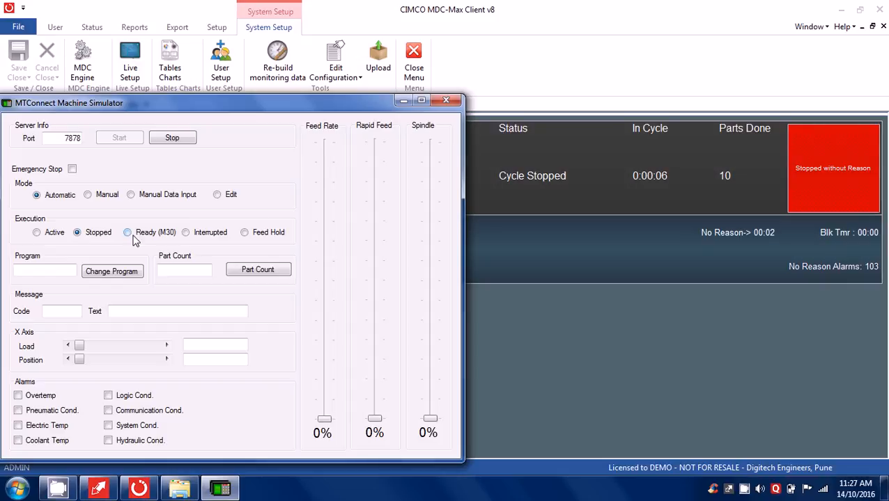
left_click(127, 232)
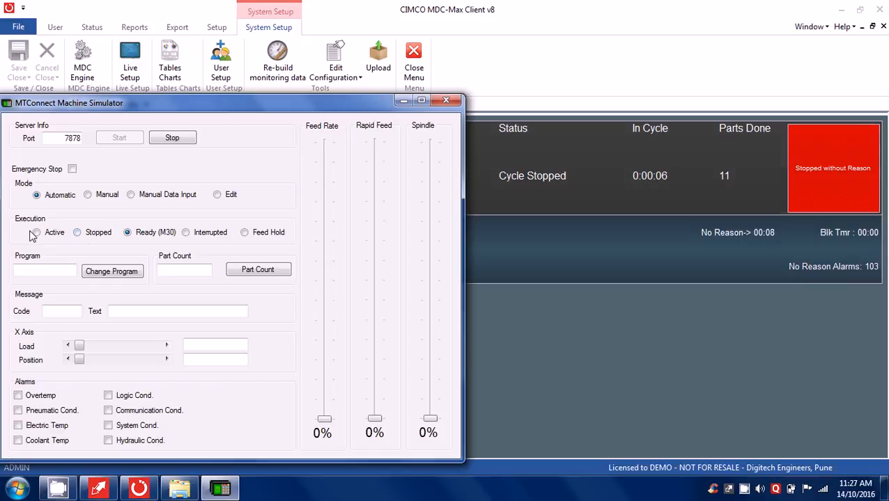
left_click(37, 232)
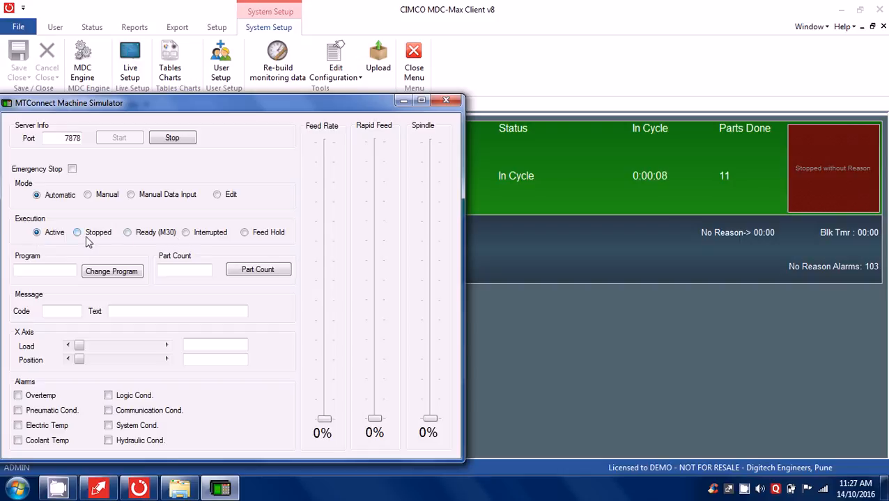
left_click(76, 232)
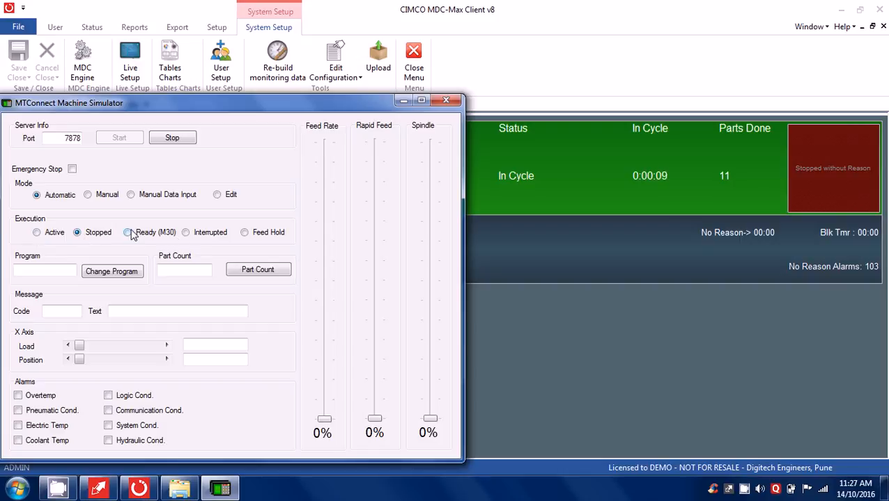
left_click(128, 231)
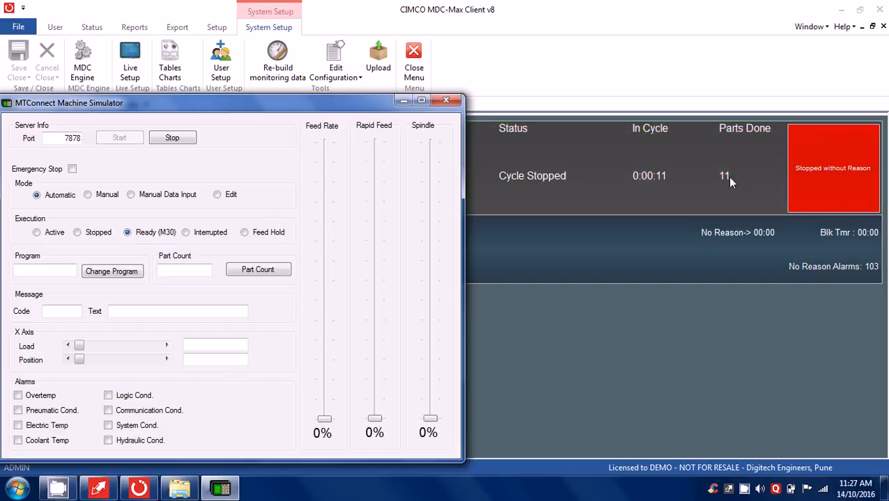